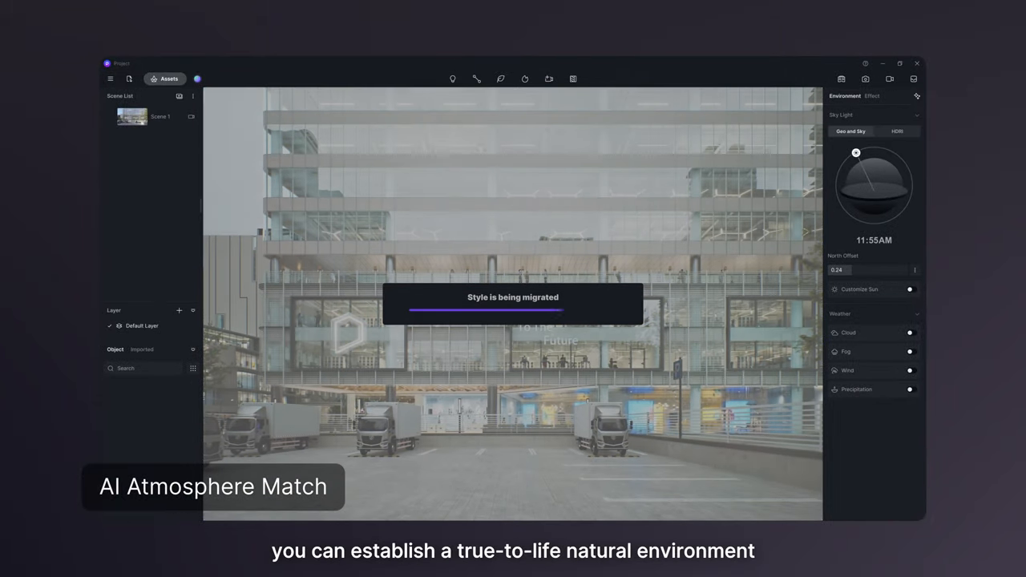
Step: Migrate the reference atmosphere style onto the glass office building scene
{"action": "left_click", "coordinate": [1016, 45]}
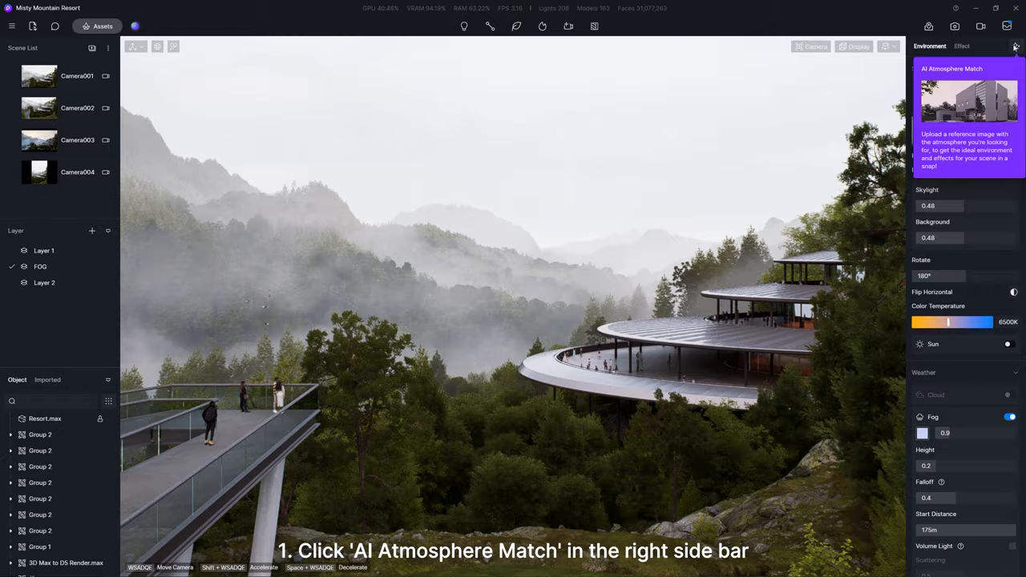
Step: Load a misty mountain road reference, snap the resort view and generate the matched atmosphere
{"action": "left_click", "coordinate": [968, 112]}
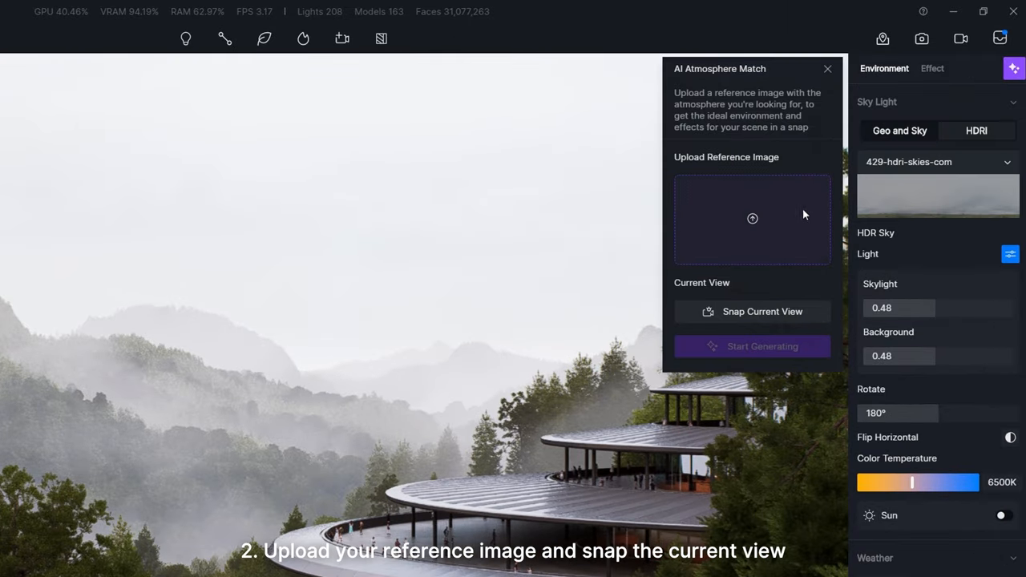
{"action": "left_click", "coordinate": [753, 218]}
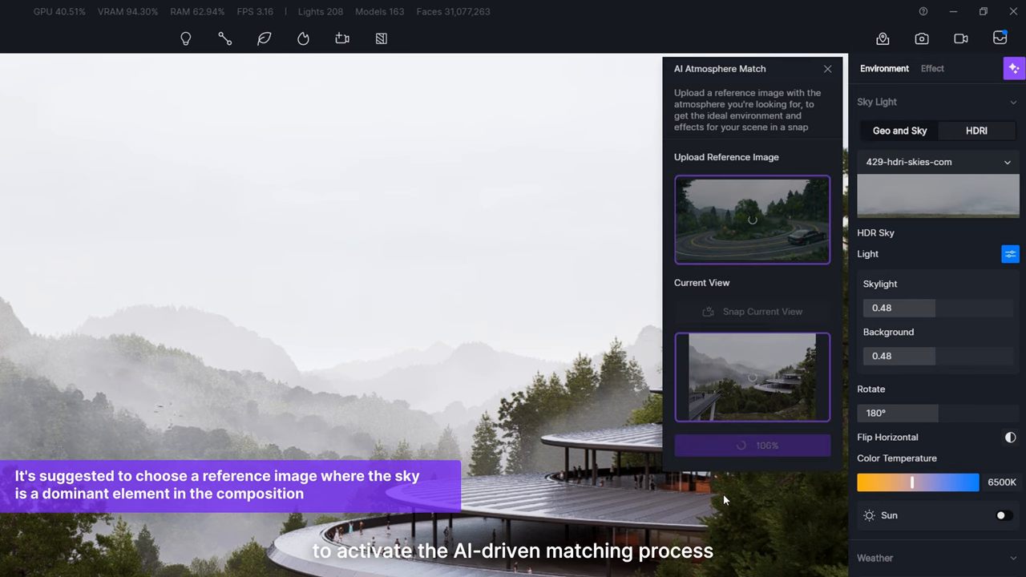
{"action": "left_click", "coordinate": [750, 446]}
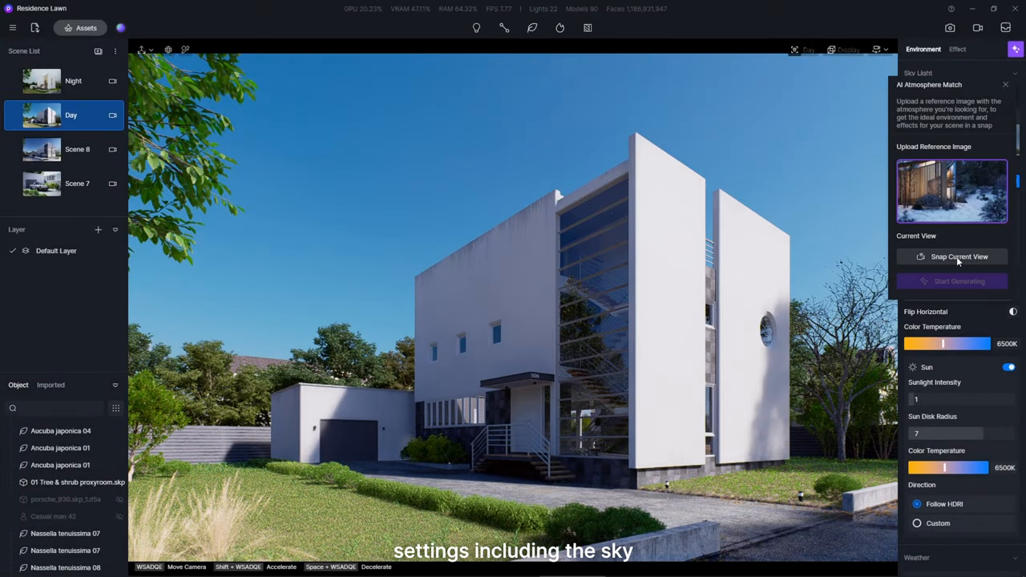
Step: Snap the white house Day view and apply the generated snowy atmosphere with snow precipitation
{"action": "left_click", "coordinate": [959, 257]}
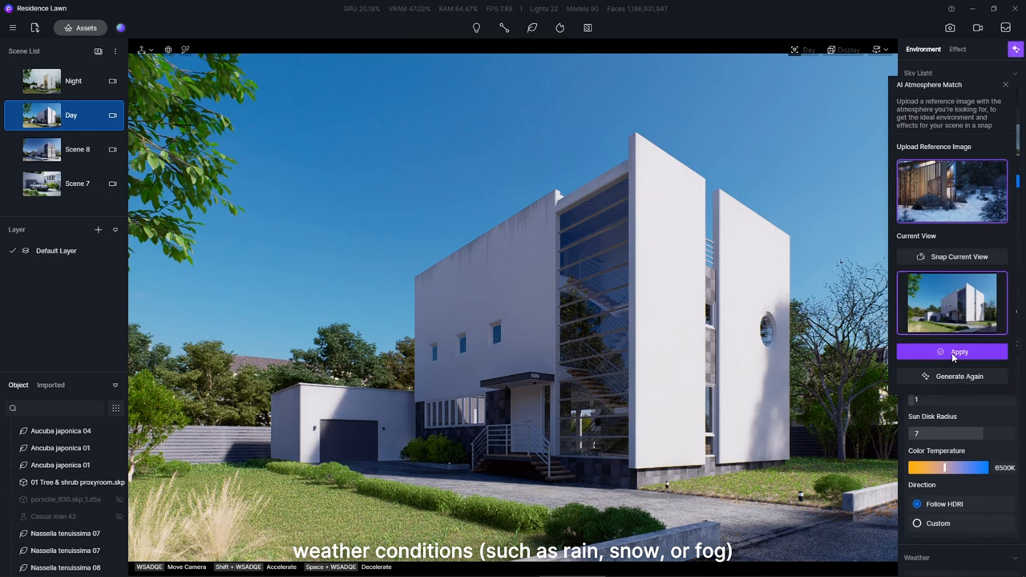
{"action": "left_click", "coordinate": [952, 352]}
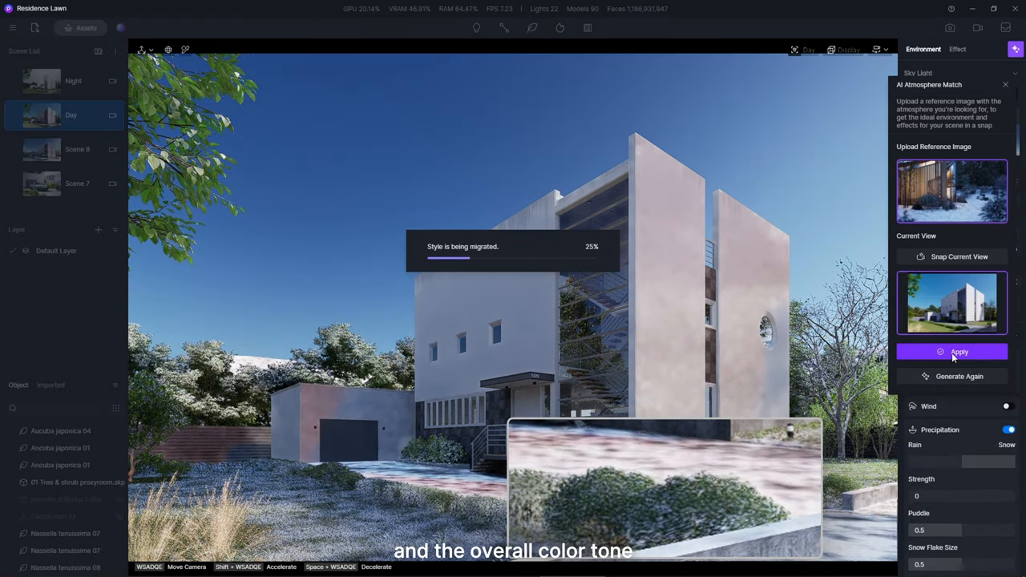